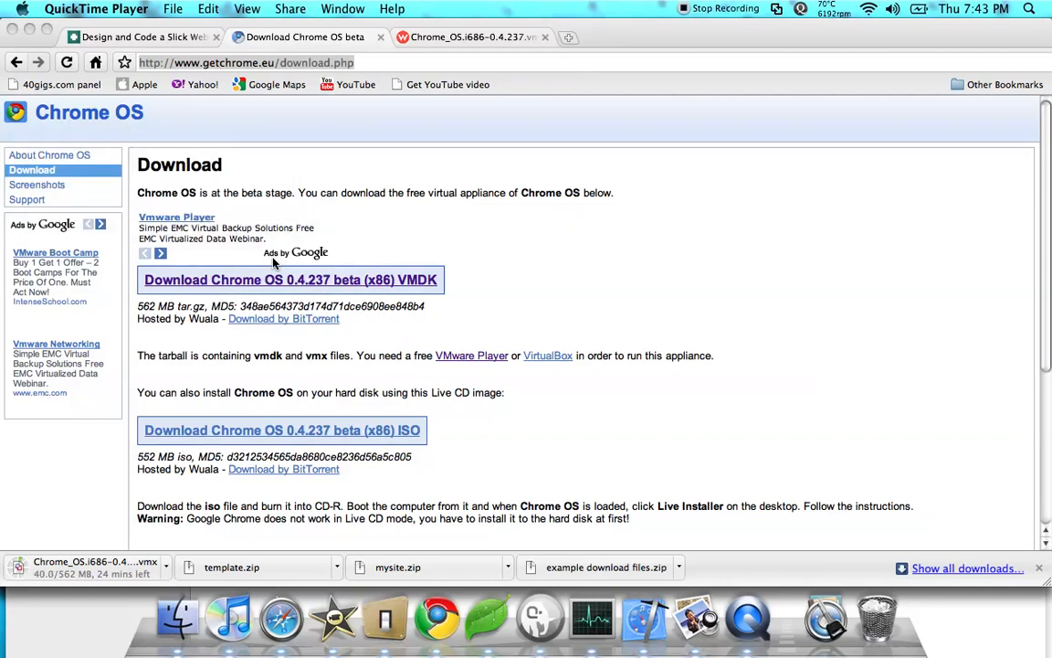
left_click(437, 616)
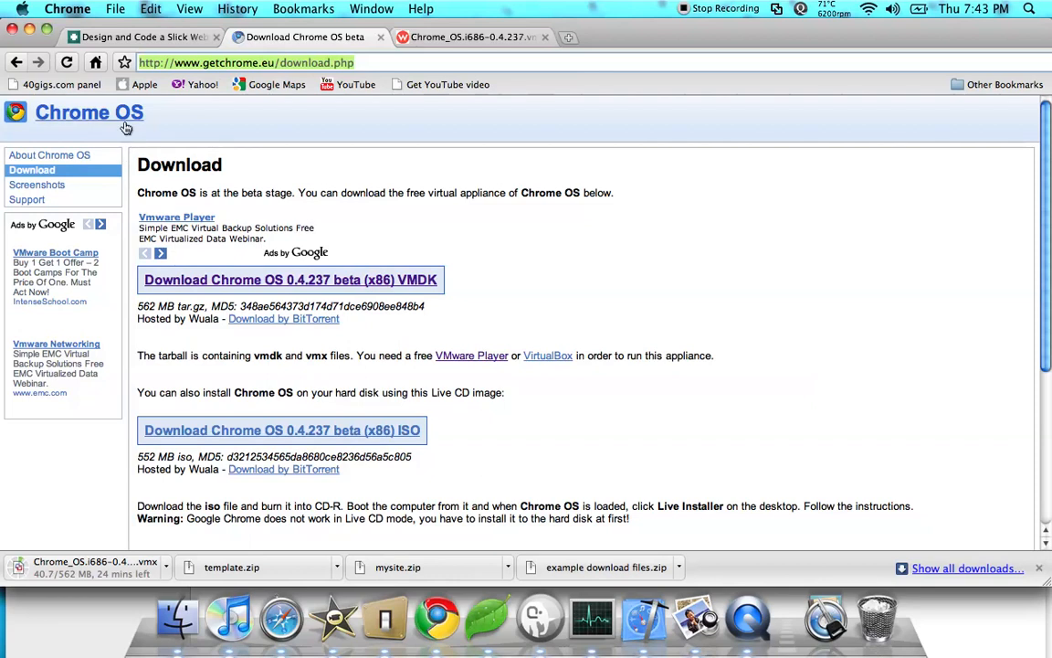
mouse_move(82, 131)
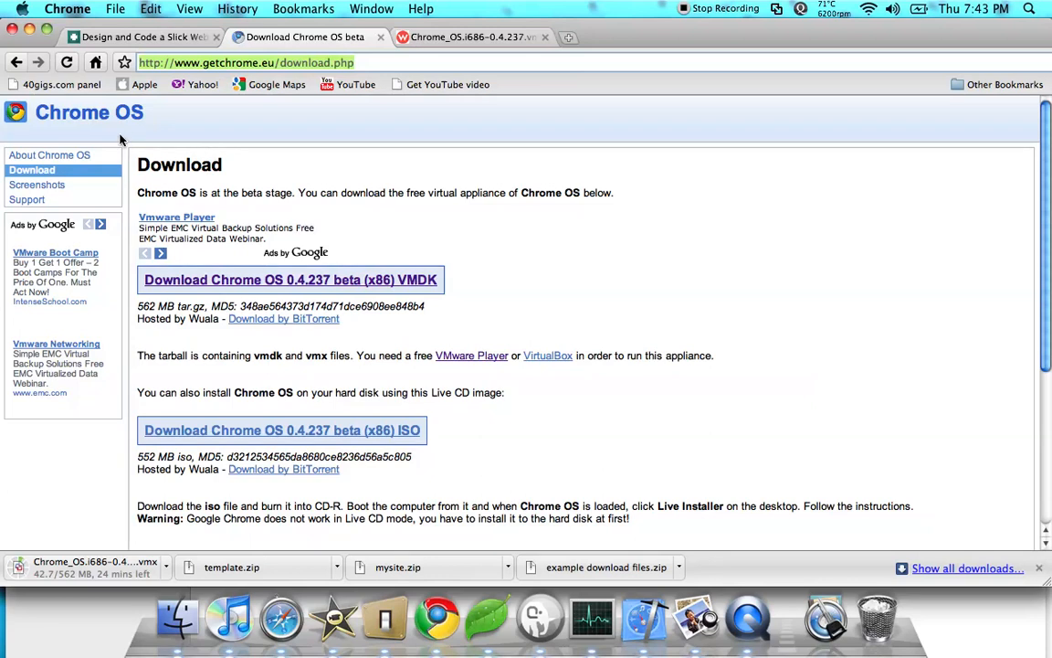
mouse_move(185, 297)
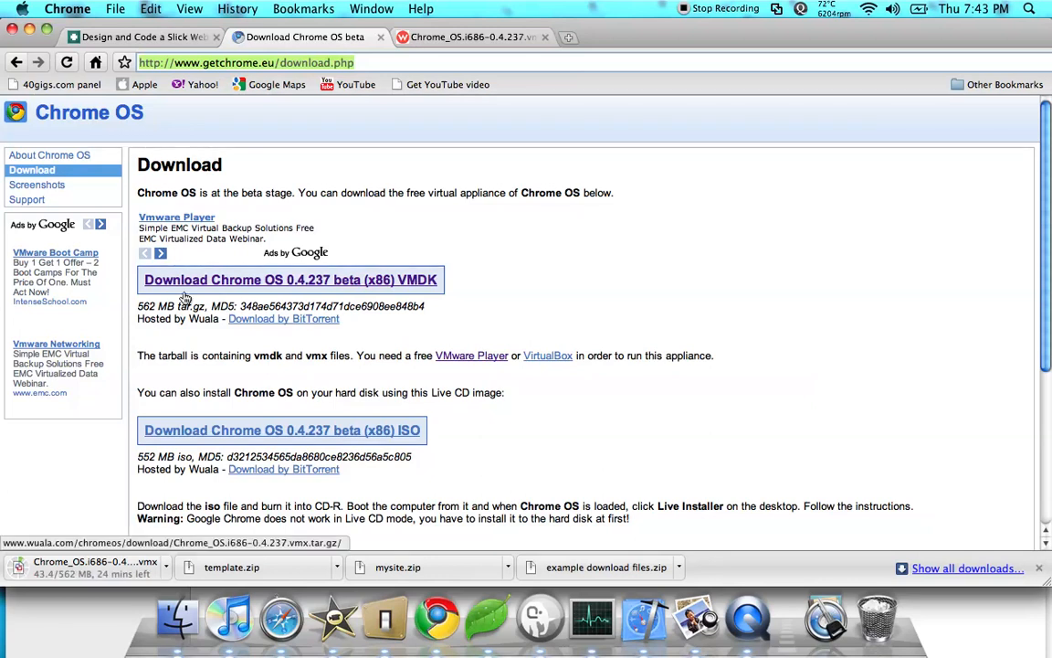
mouse_move(89, 111)
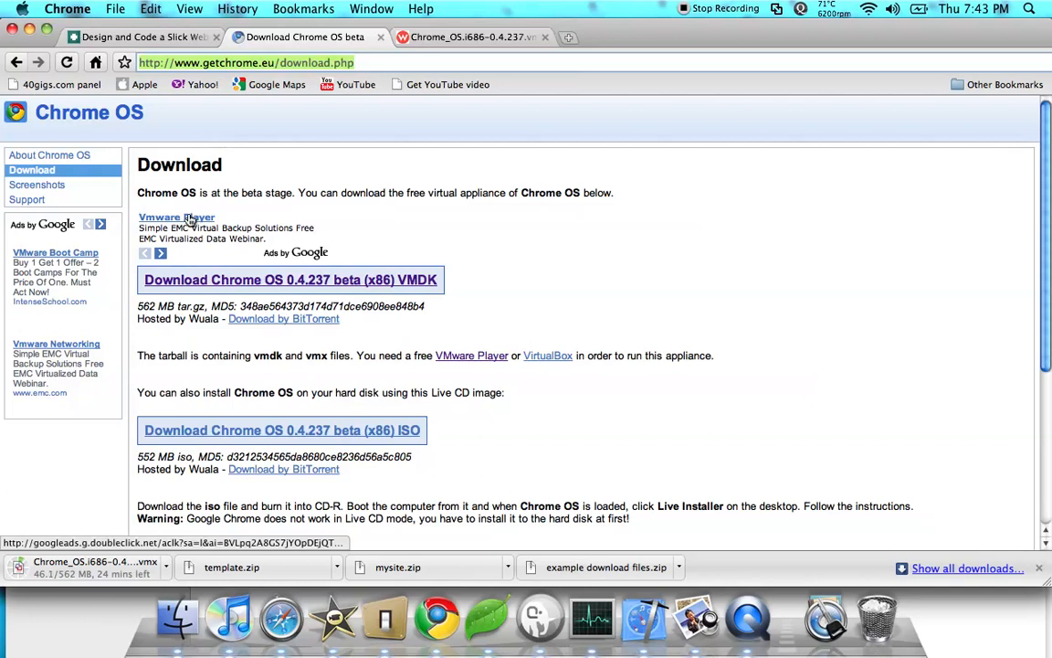
mouse_move(91, 132)
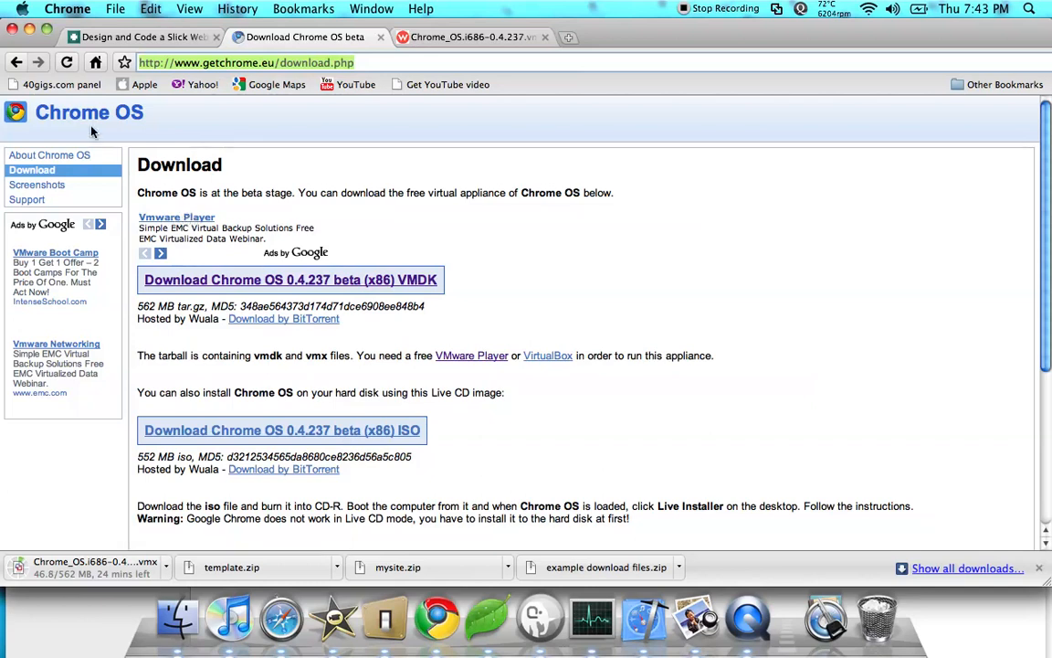
mouse_move(306, 180)
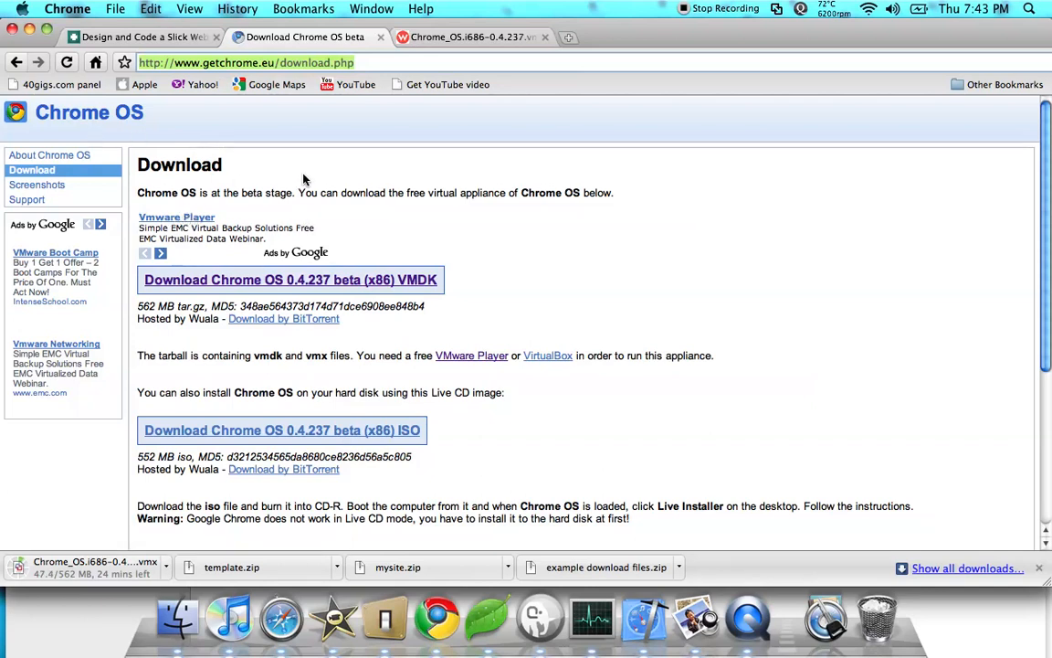
mouse_move(489, 124)
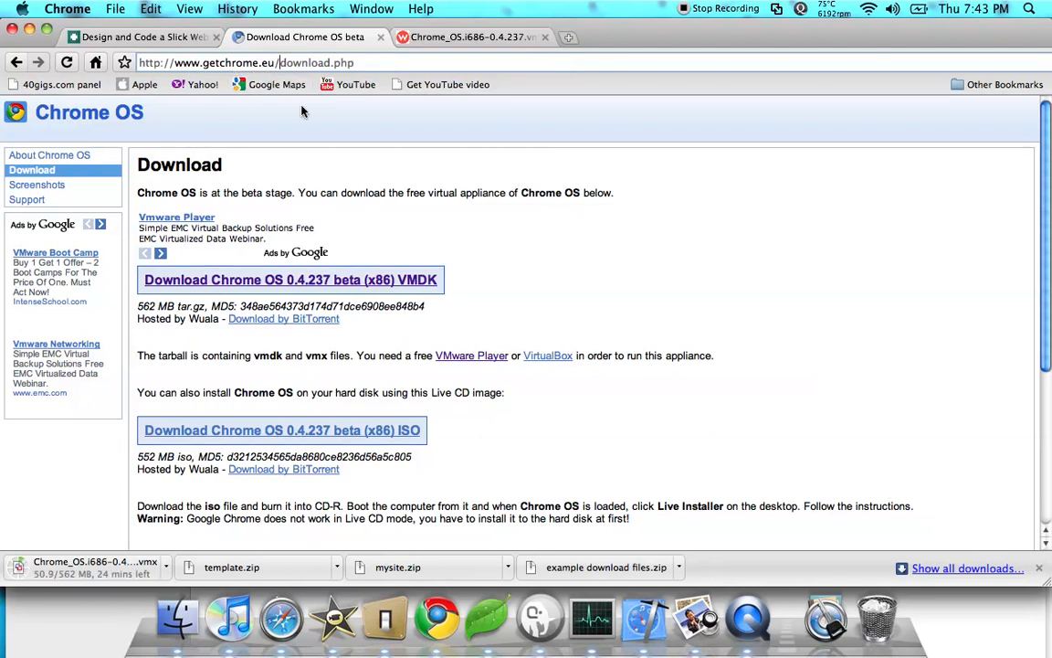
mouse_move(346, 84)
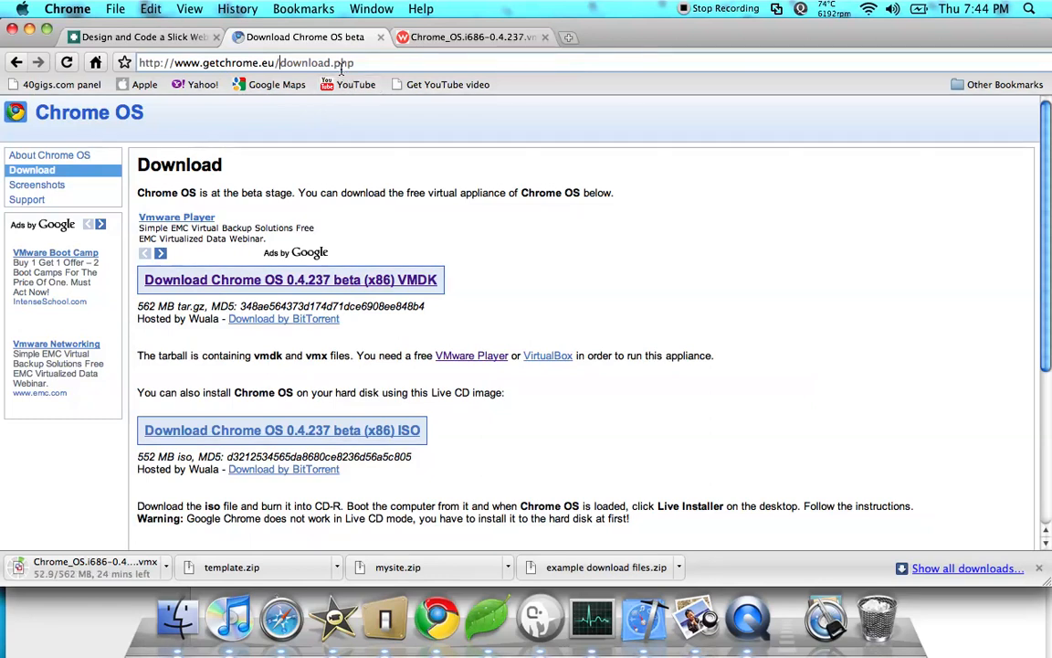
mouse_move(416, 325)
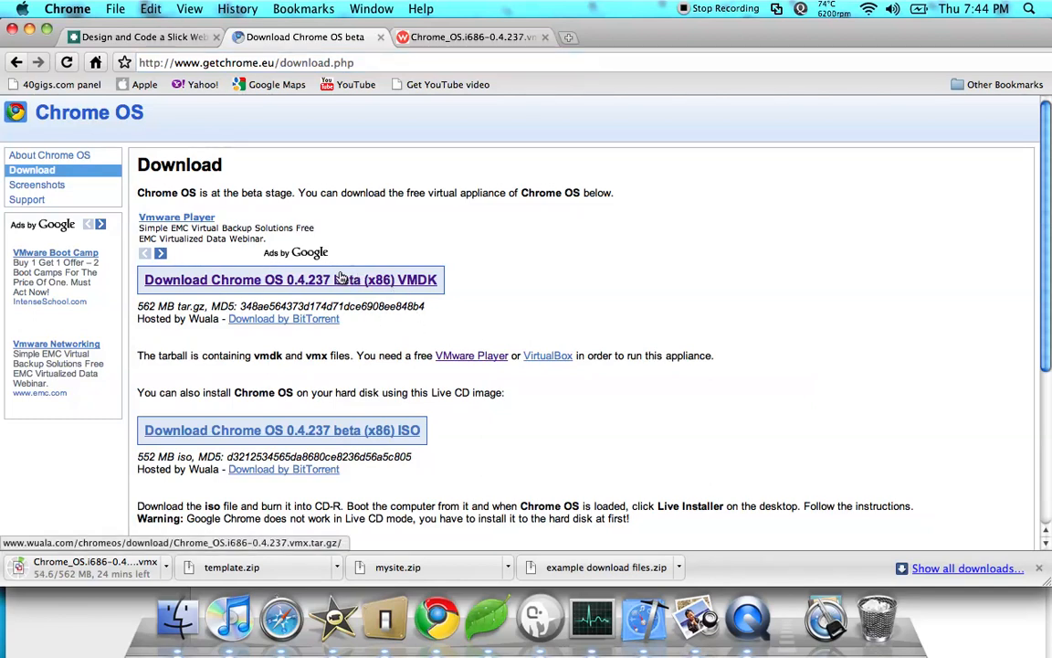
mouse_move(346, 328)
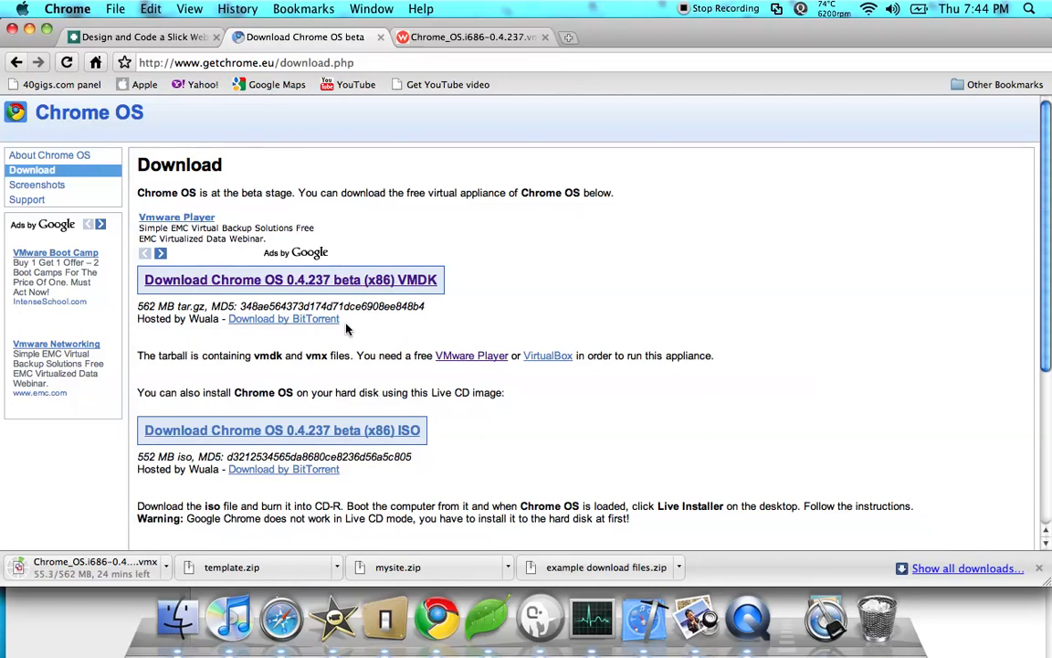
mouse_move(381, 436)
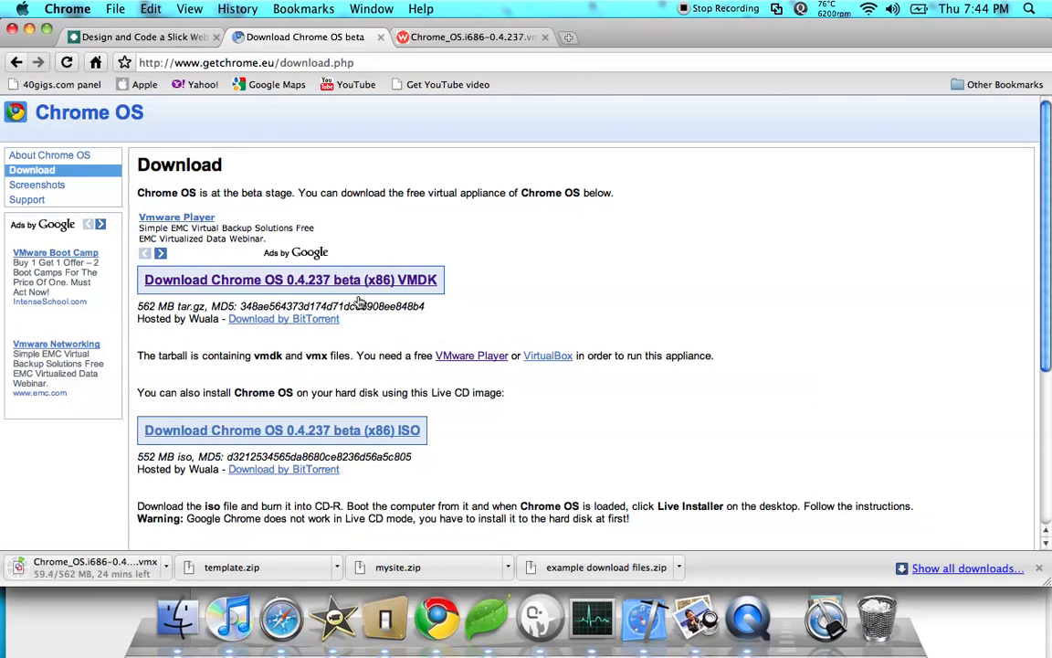
mouse_move(377, 287)
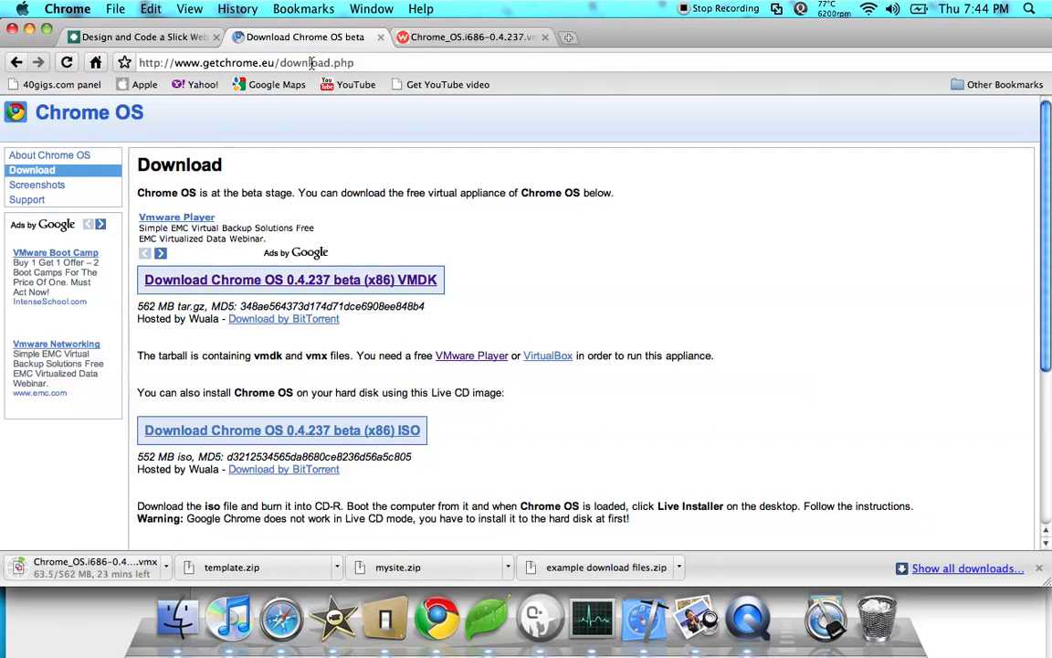
mouse_move(405, 8)
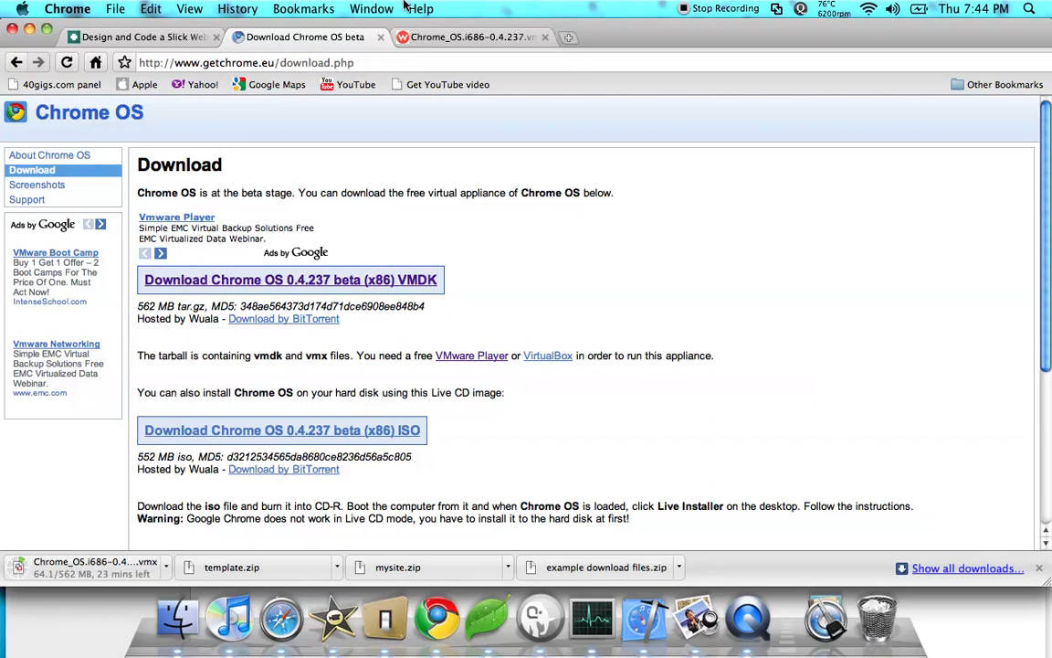
mouse_move(470, 36)
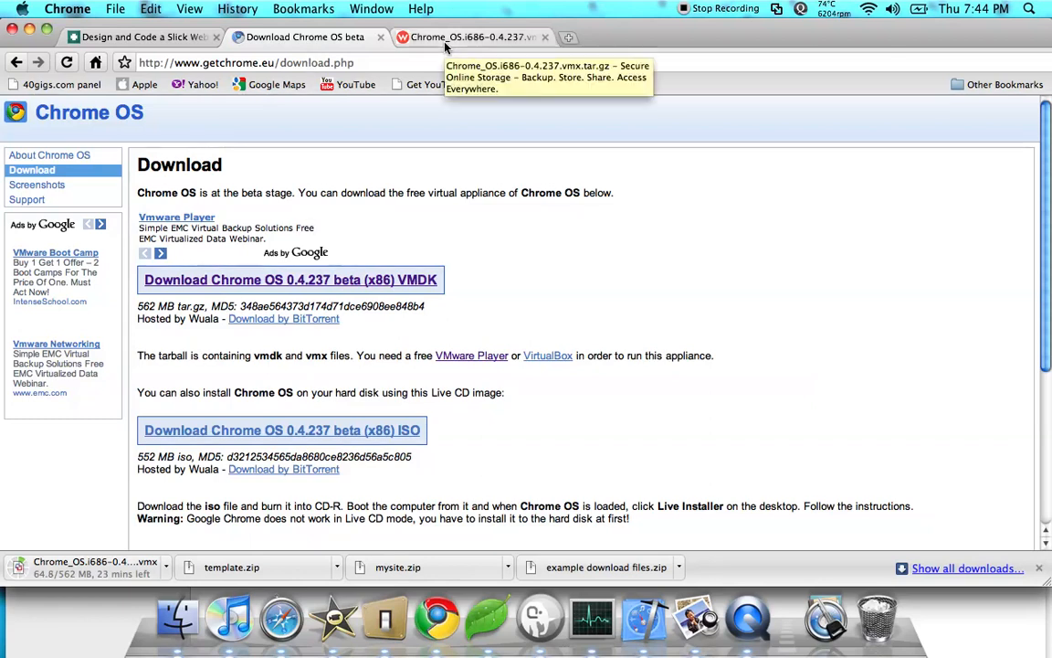